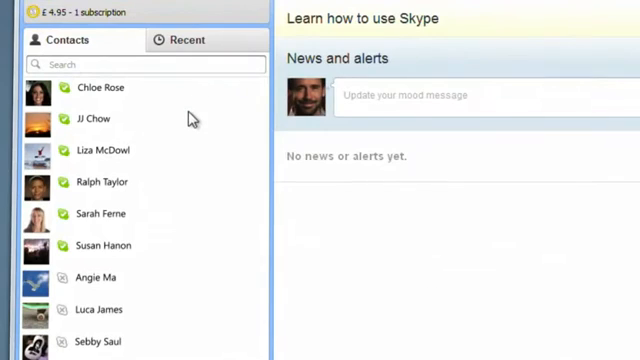
mouse_move(196, 250)
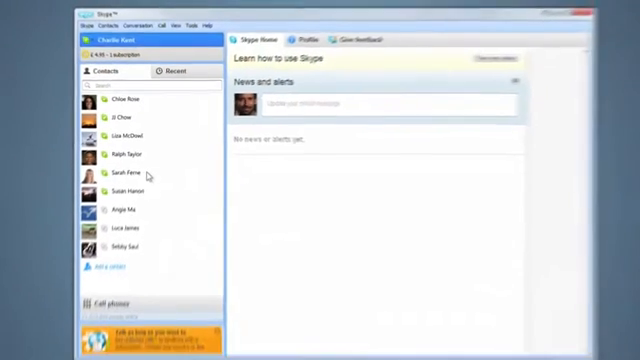
click(120, 172)
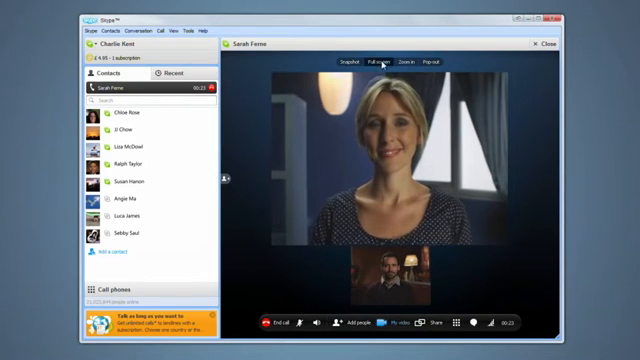
click(380, 60)
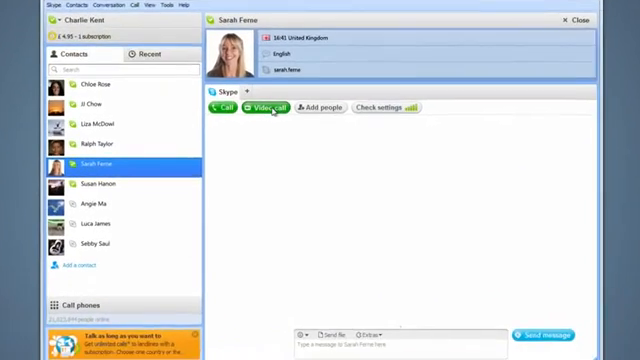
click(266, 108)
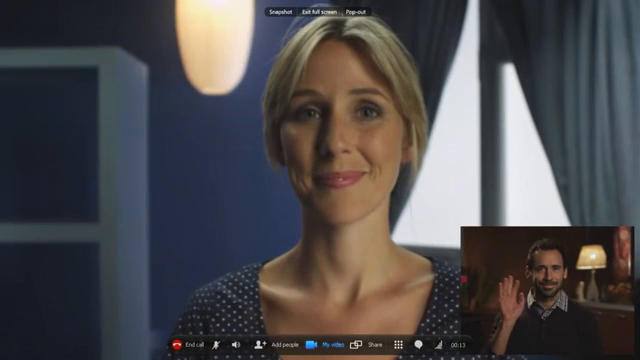